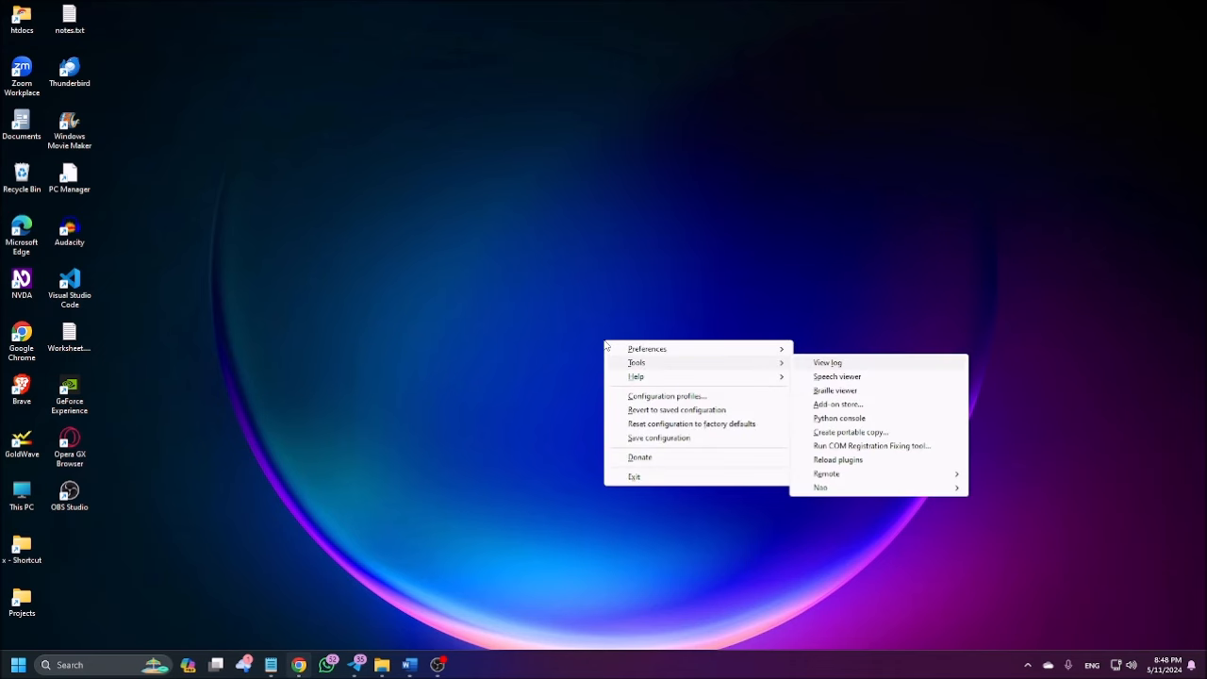
Bring up the NVDA menu from the system tray with Tools hovered.
click(837, 403)
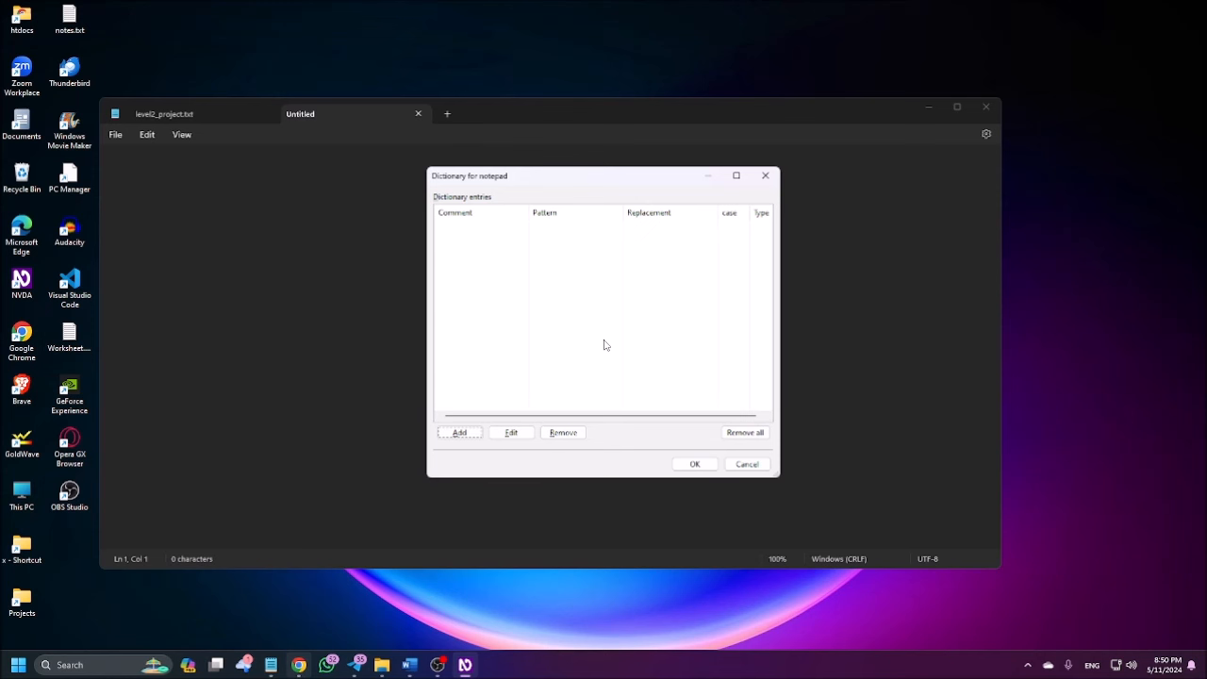
Add a new dictionary entry with 'Basak' as the pattern, ready for its replacement.
click(461, 432)
text(Basa)
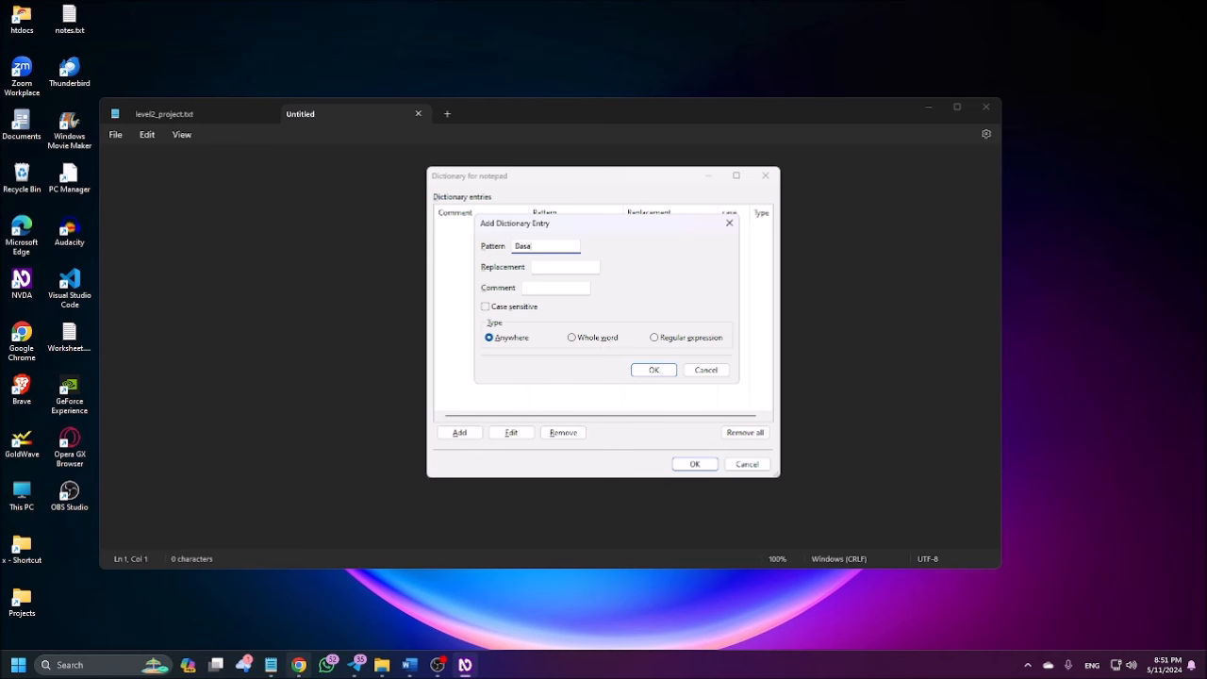
text(k)
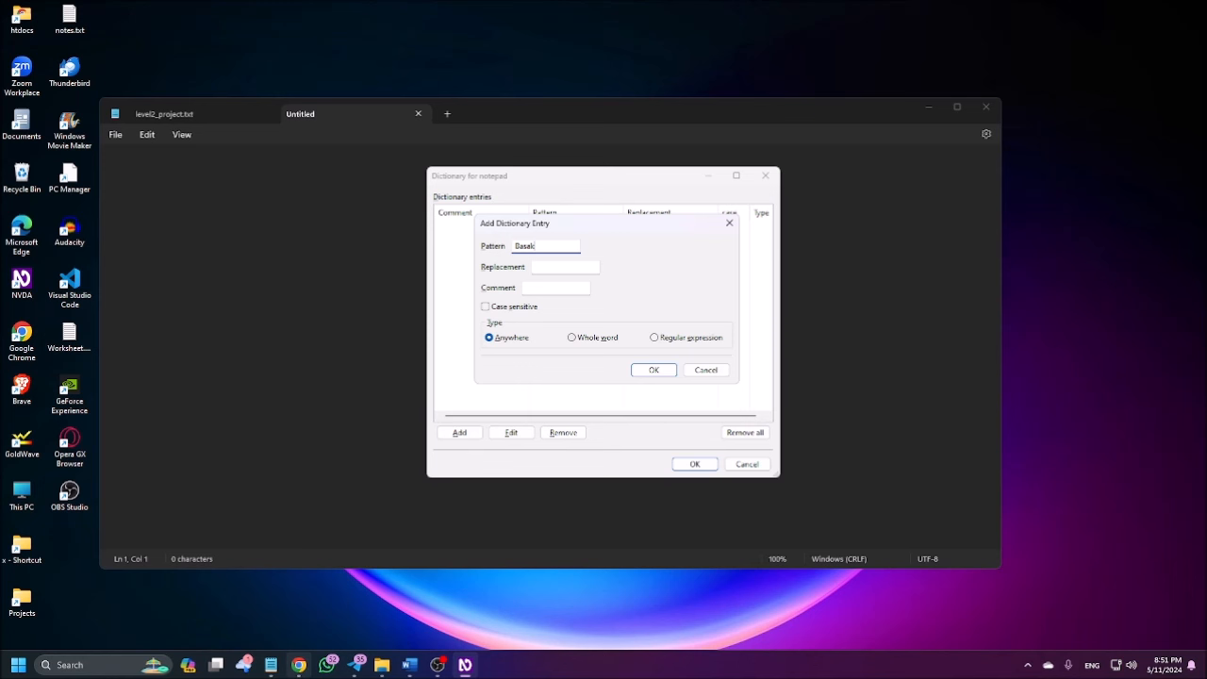
click(566, 268)
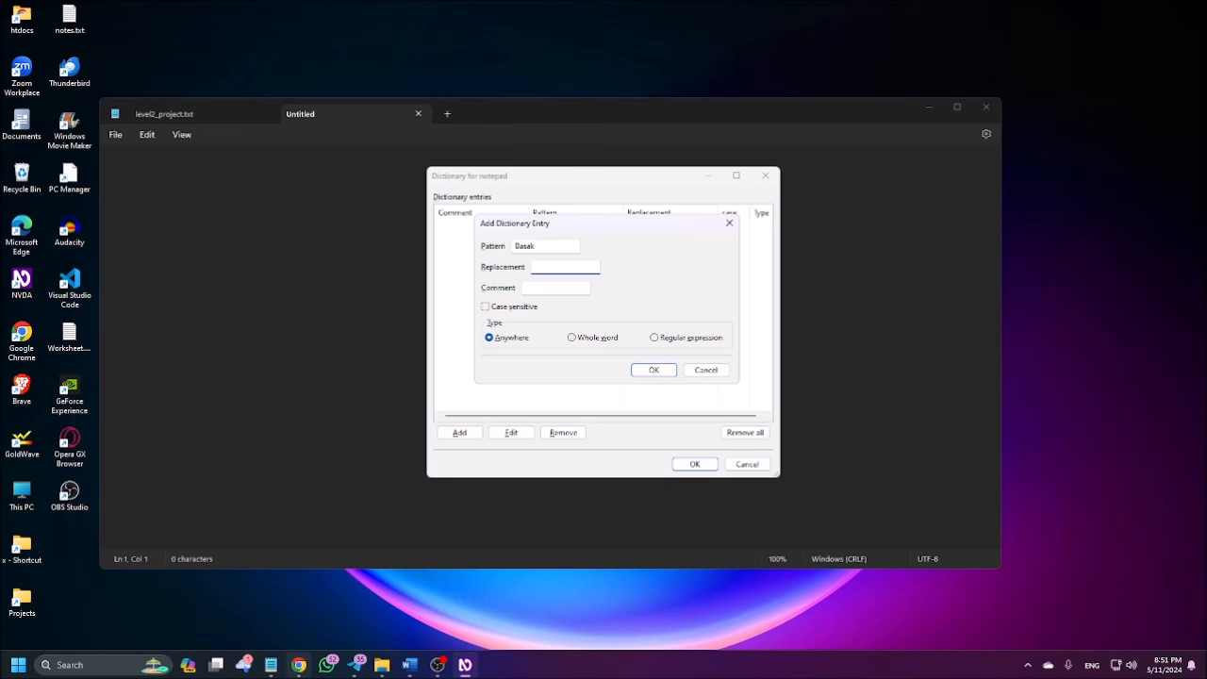
Give the Basak entry the replacement 'Boshaak' and try the Whole word type.
click(564, 268)
text(Boshaak)
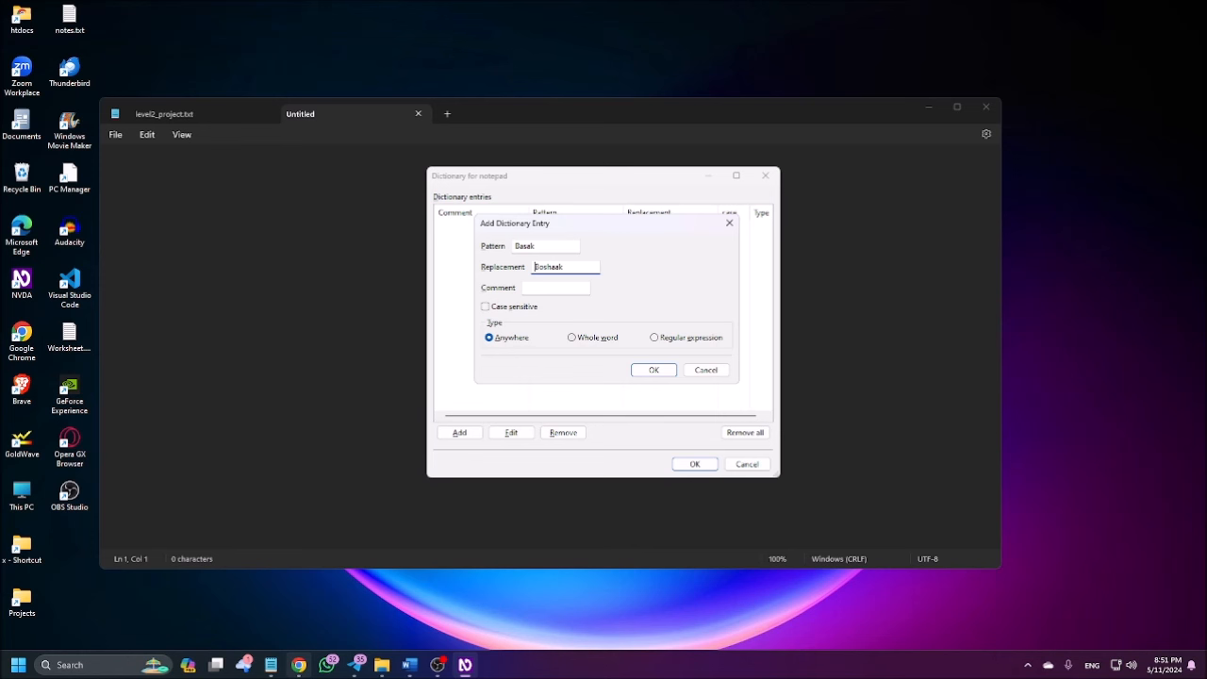
click(557, 287)
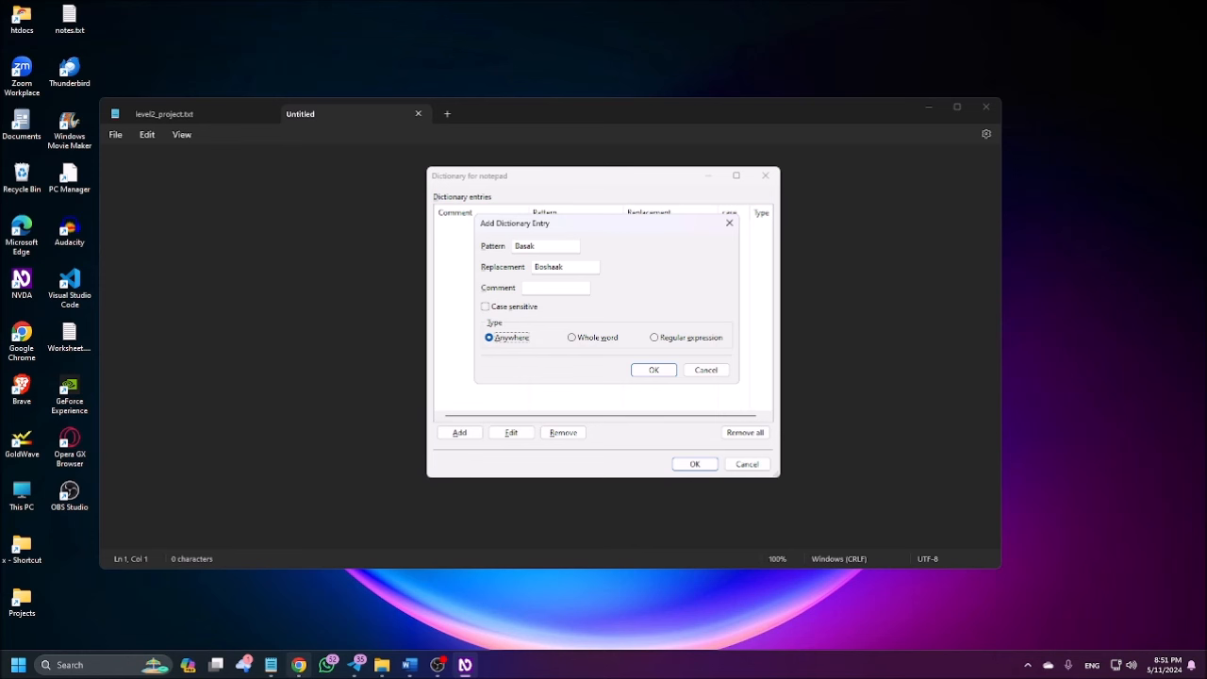
click(572, 335)
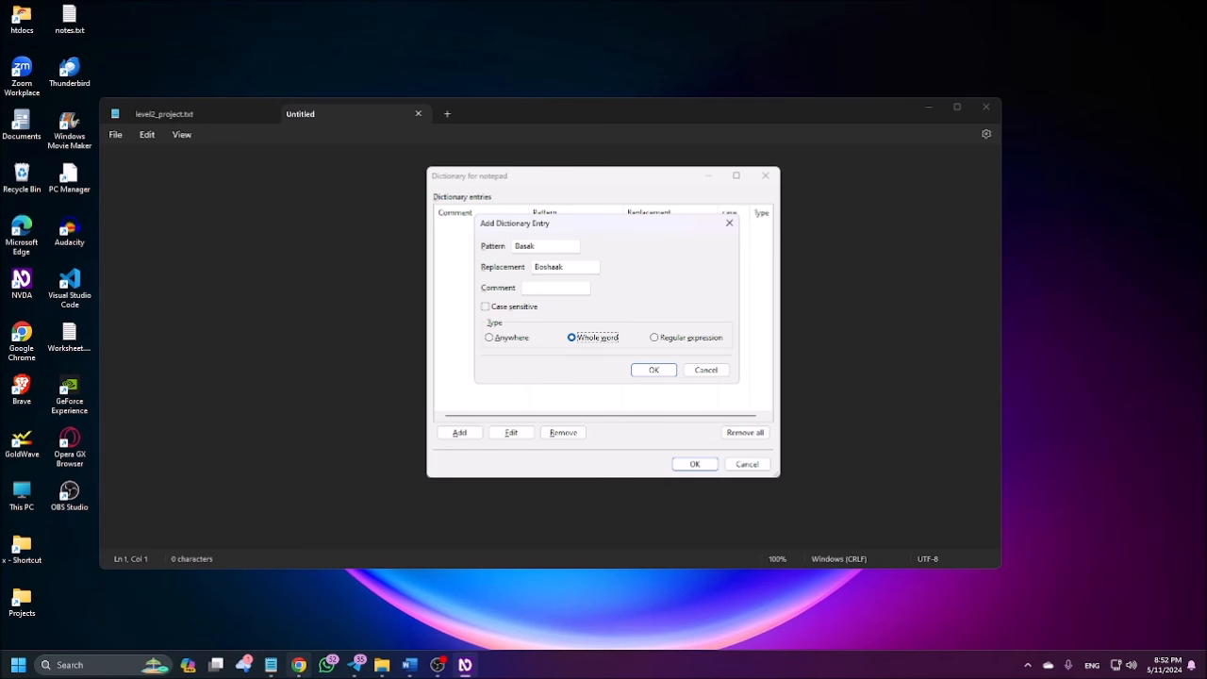
Try Regular expression, settle on Anywhere as the type, and close the entry dialog.
click(655, 336)
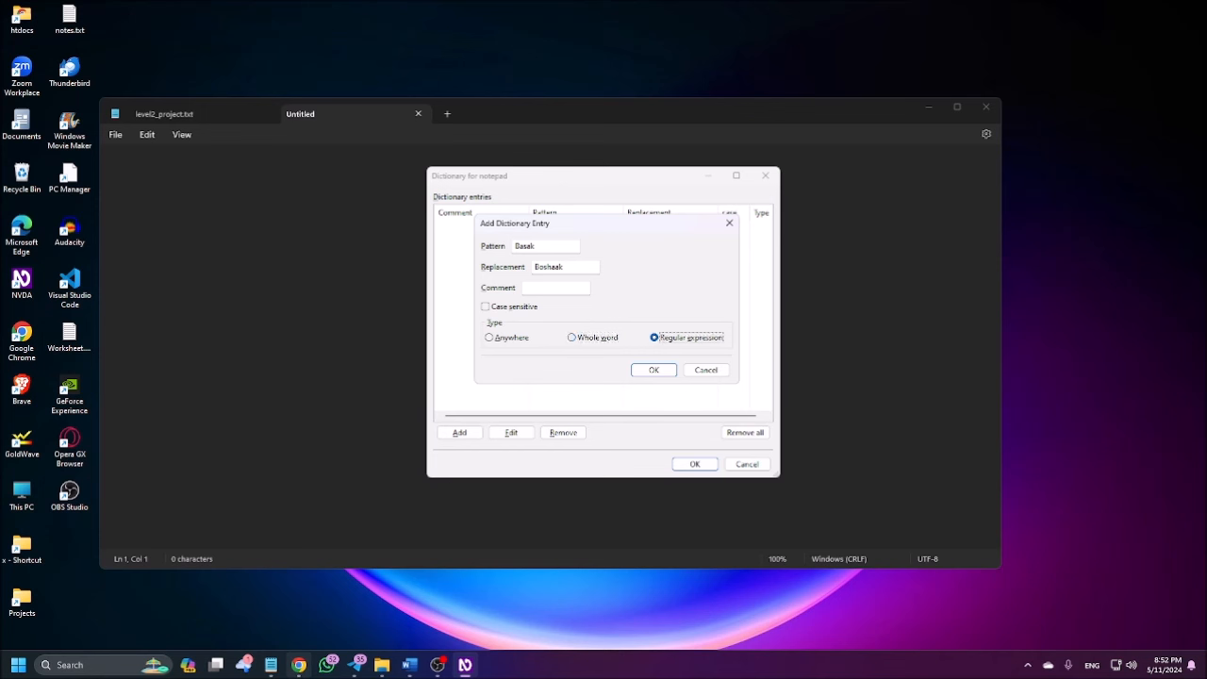
click(491, 336)
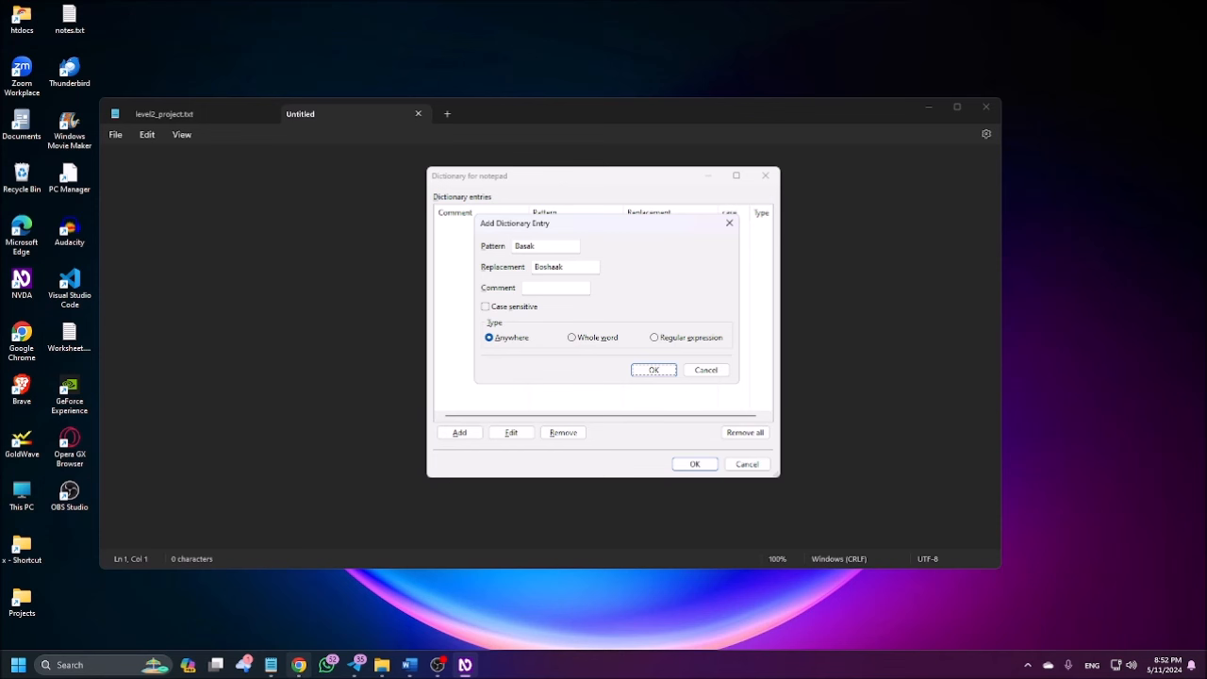
click(653, 368)
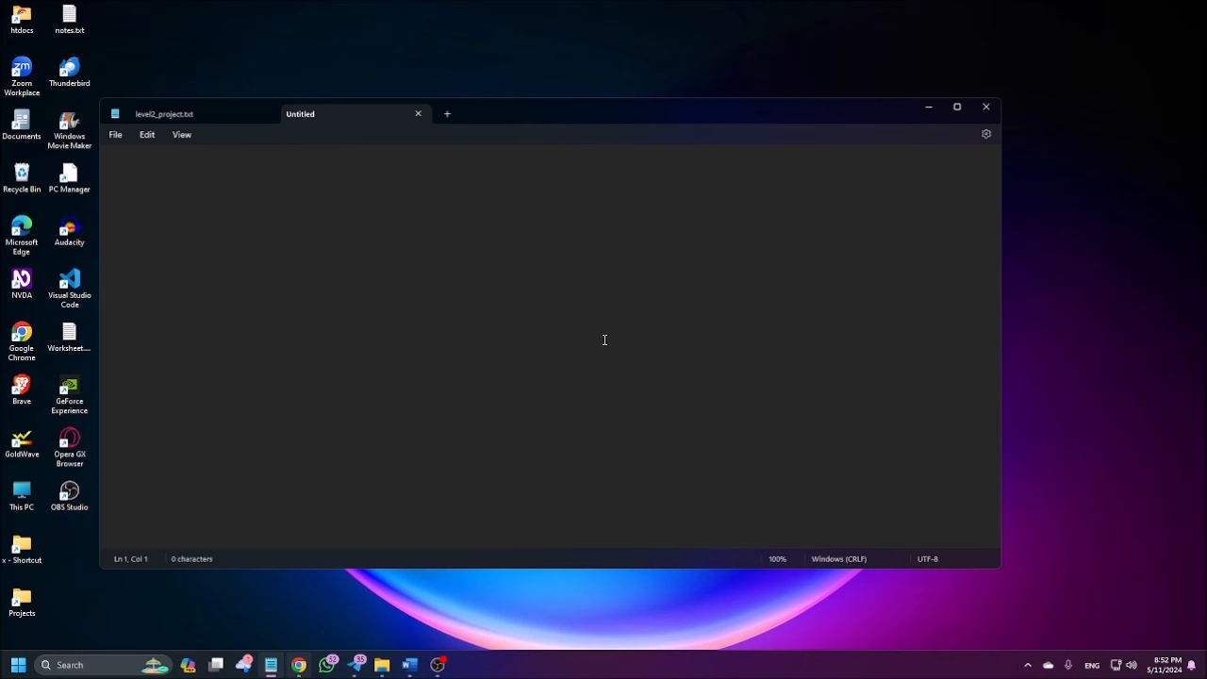
Write 'Basak' in Notepad as a speech test.
text(Ba)
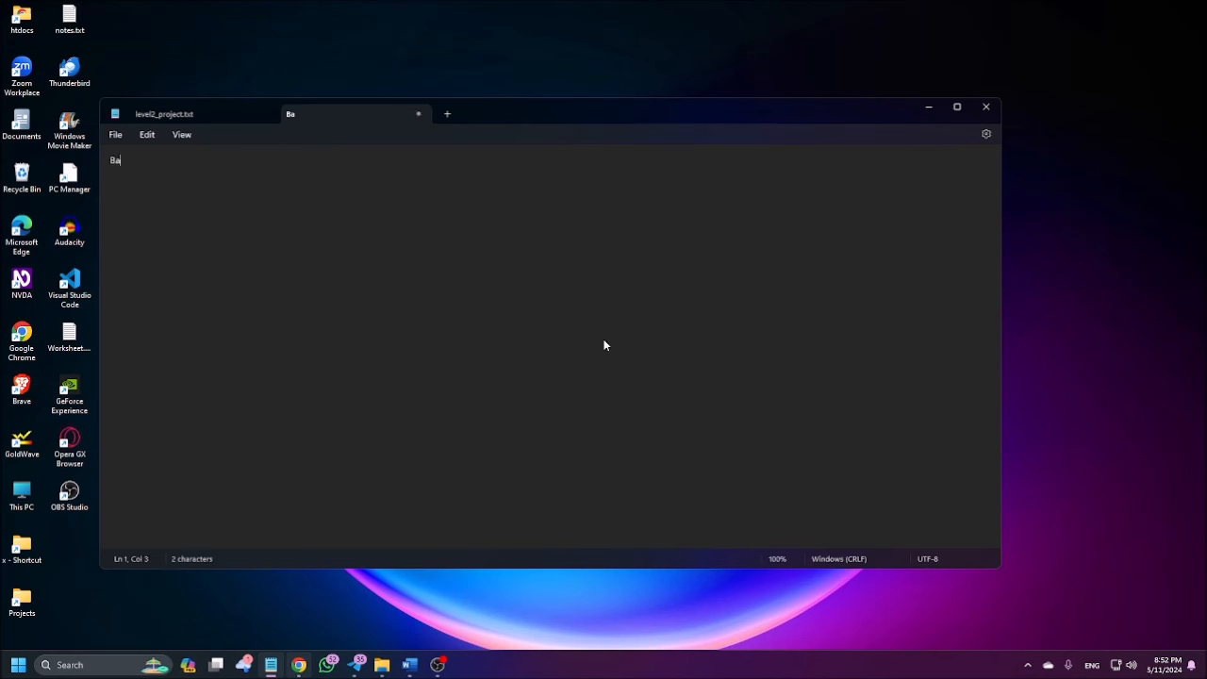
text(sak)
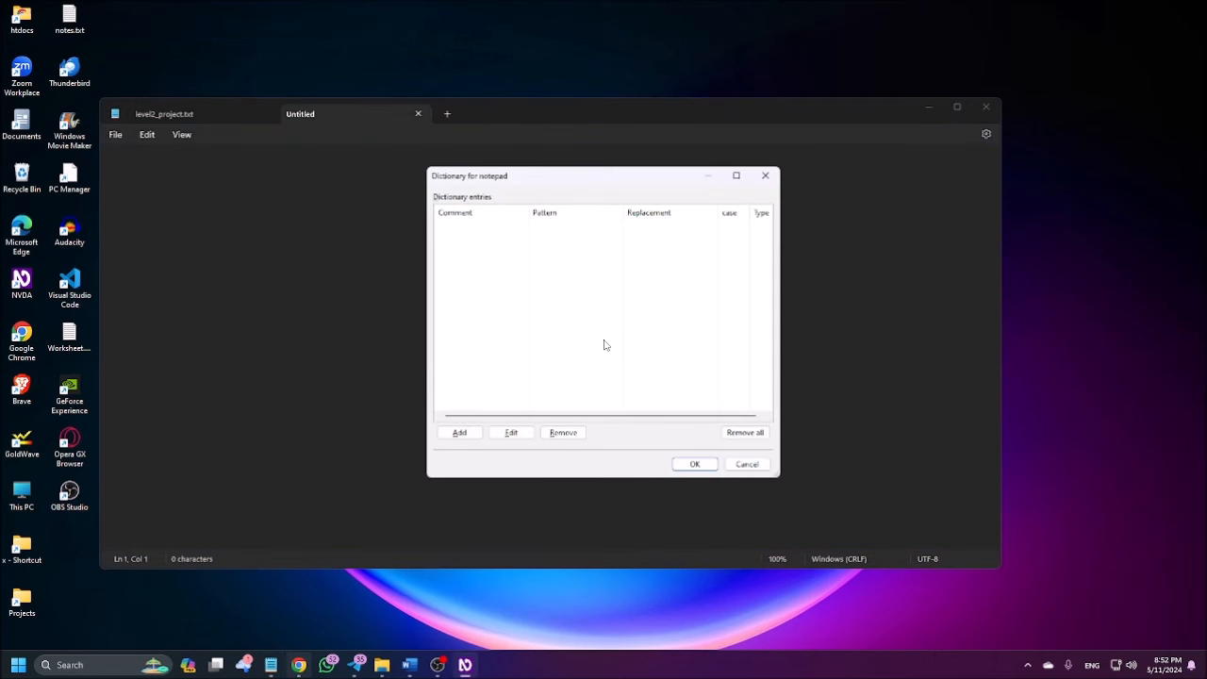
Save the Basak → Boshaak entry matching anywhere and confirm the dictionary.
click(461, 432)
text(Boshaak)
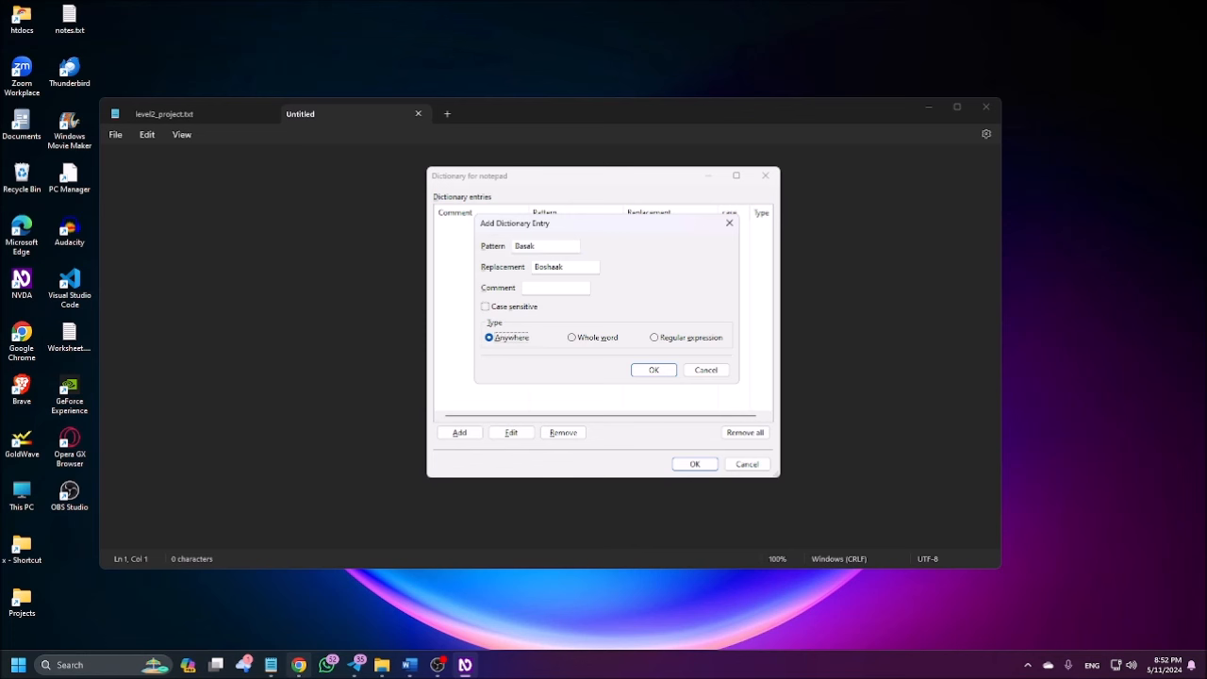
click(653, 370)
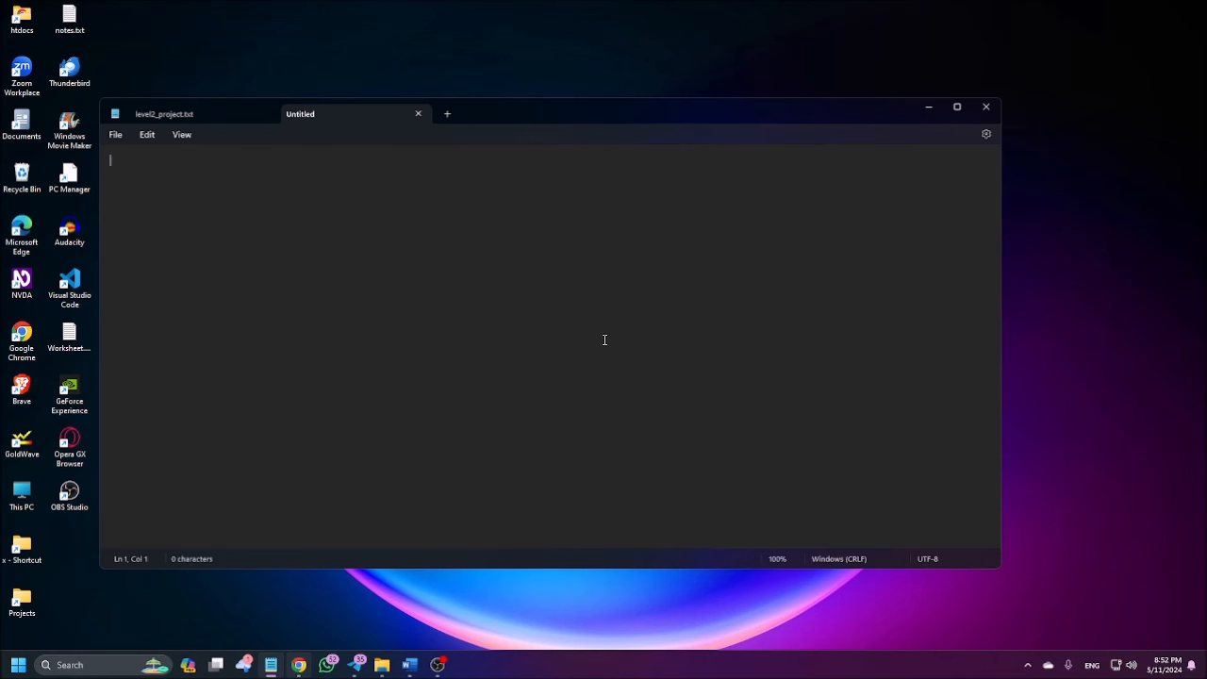
Write 'Basak' in Notepad to hear the new pronunciation, then clear it.
text(Basak)
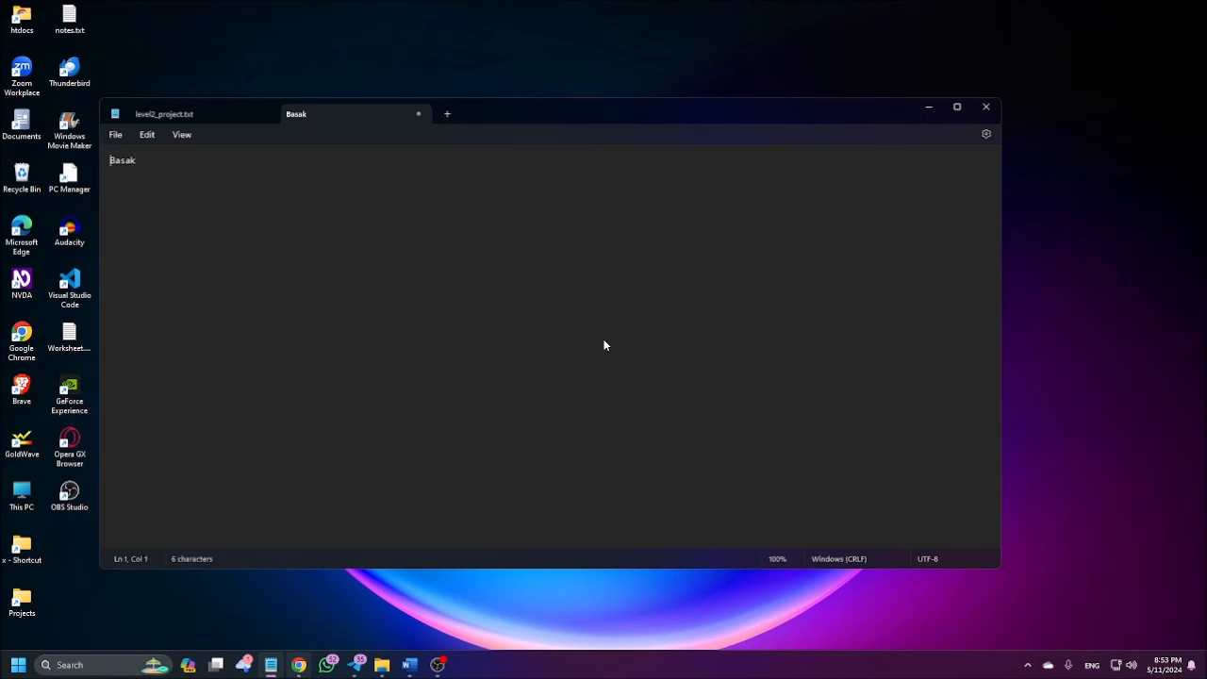
click(136, 160)
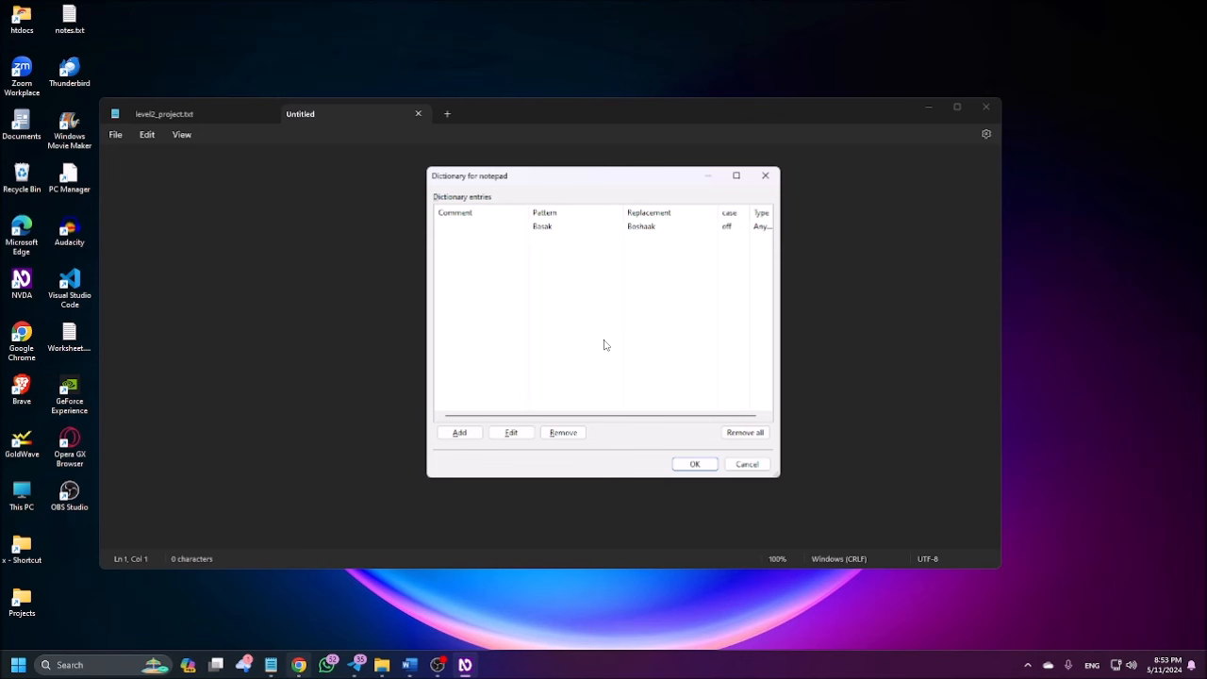
Start a second dictionary entry with '!' as its pattern.
click(460, 432)
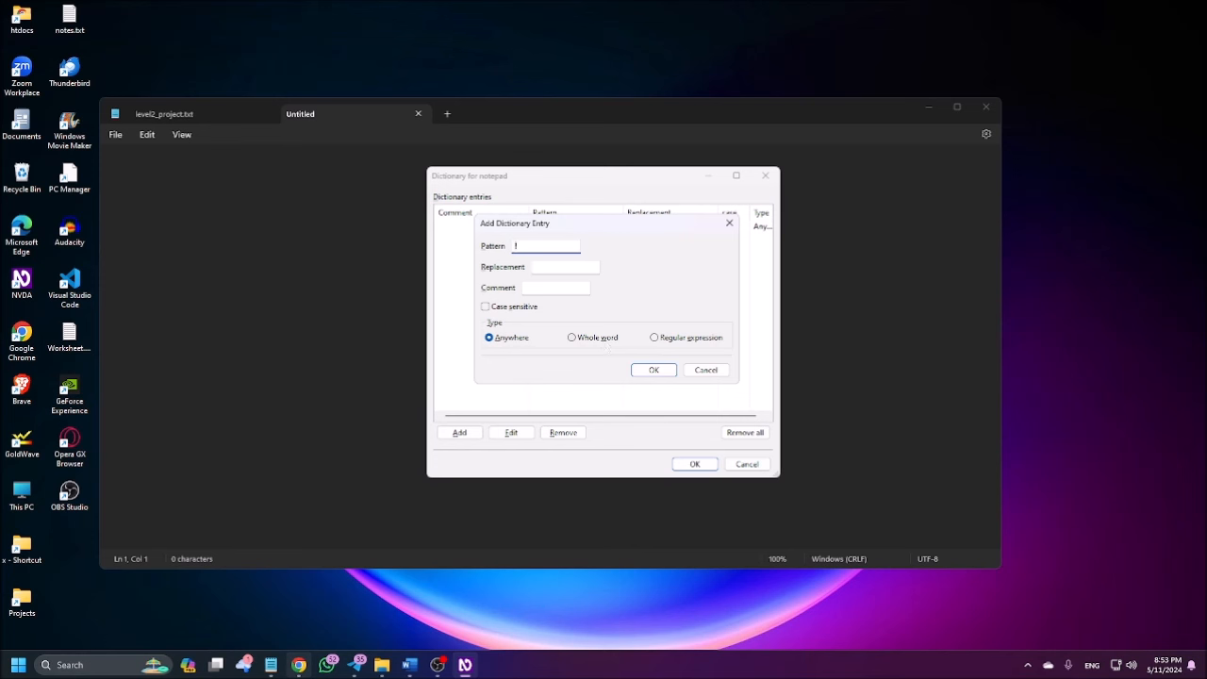
Set the '!' entry's replacement to 'Exclaim' as a regular expression and save it.
click(565, 268)
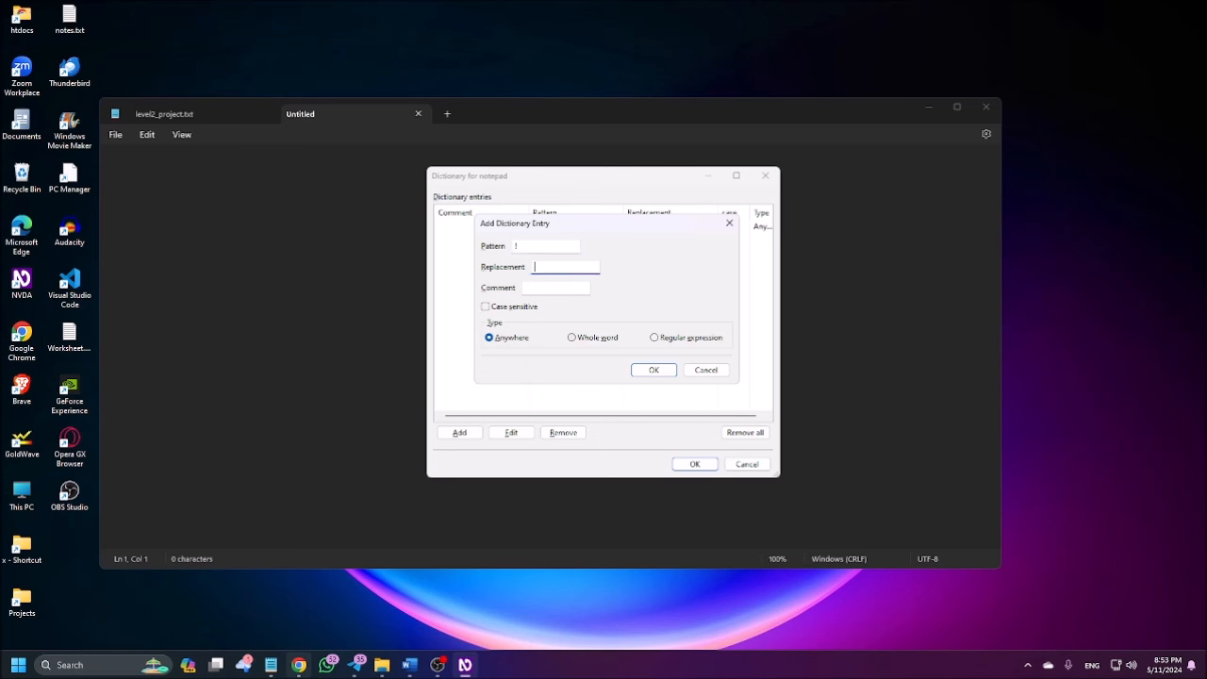
text(Ea)
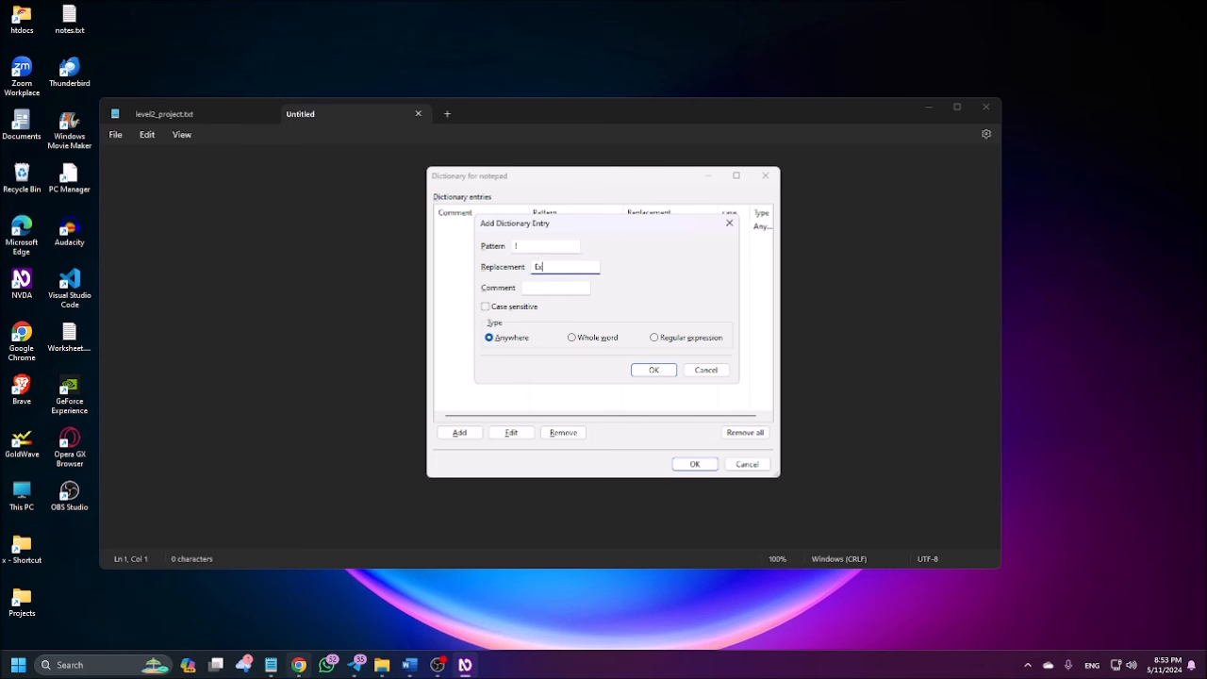
key(Backspace)
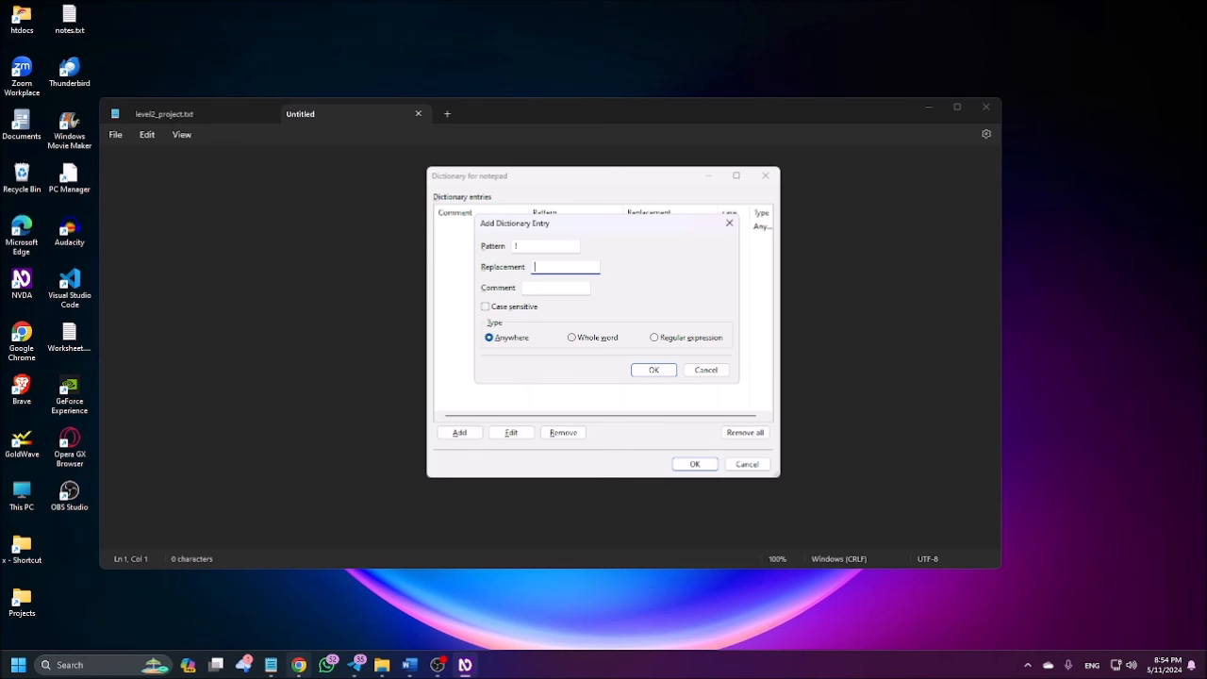
text(Excmi)
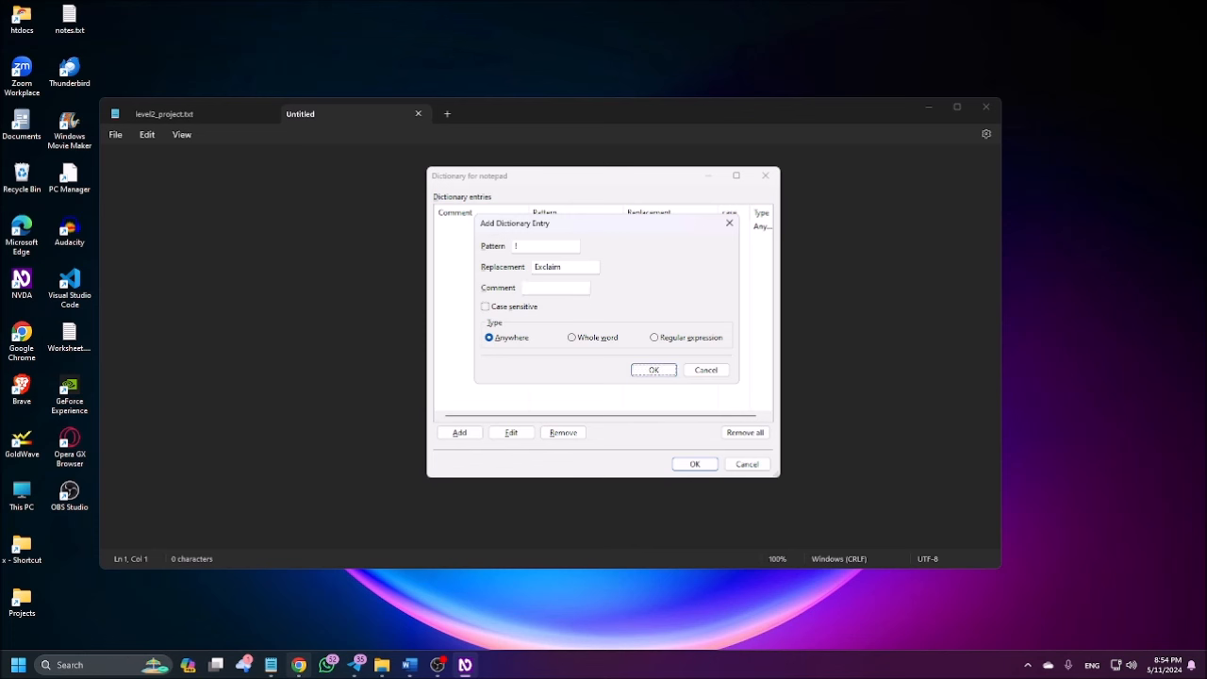
click(655, 335)
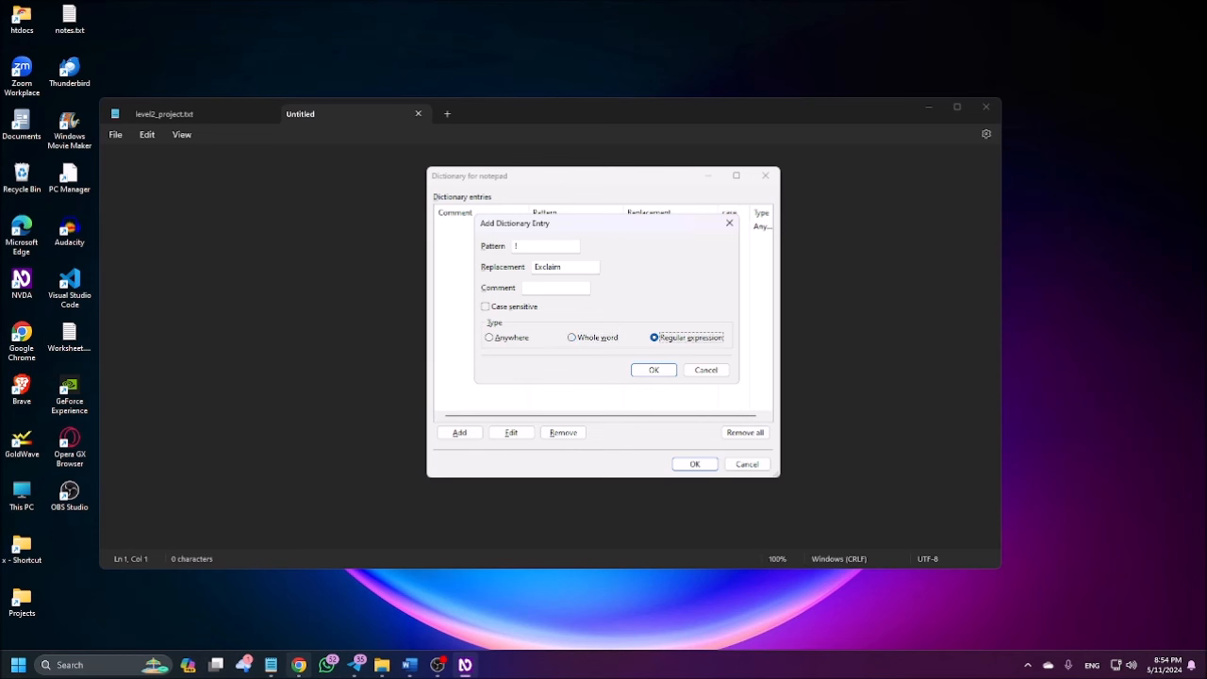
click(653, 370)
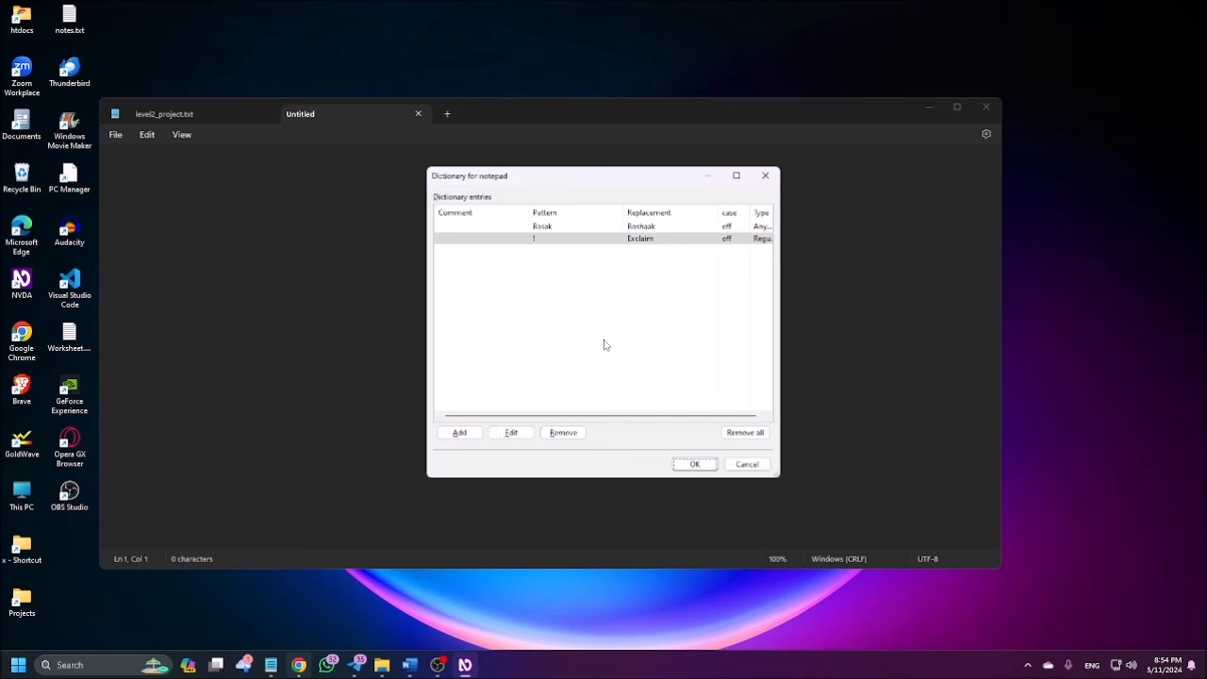
Confirm the dictionary changes and write '!' in Notepad to test the new entry.
click(694, 464)
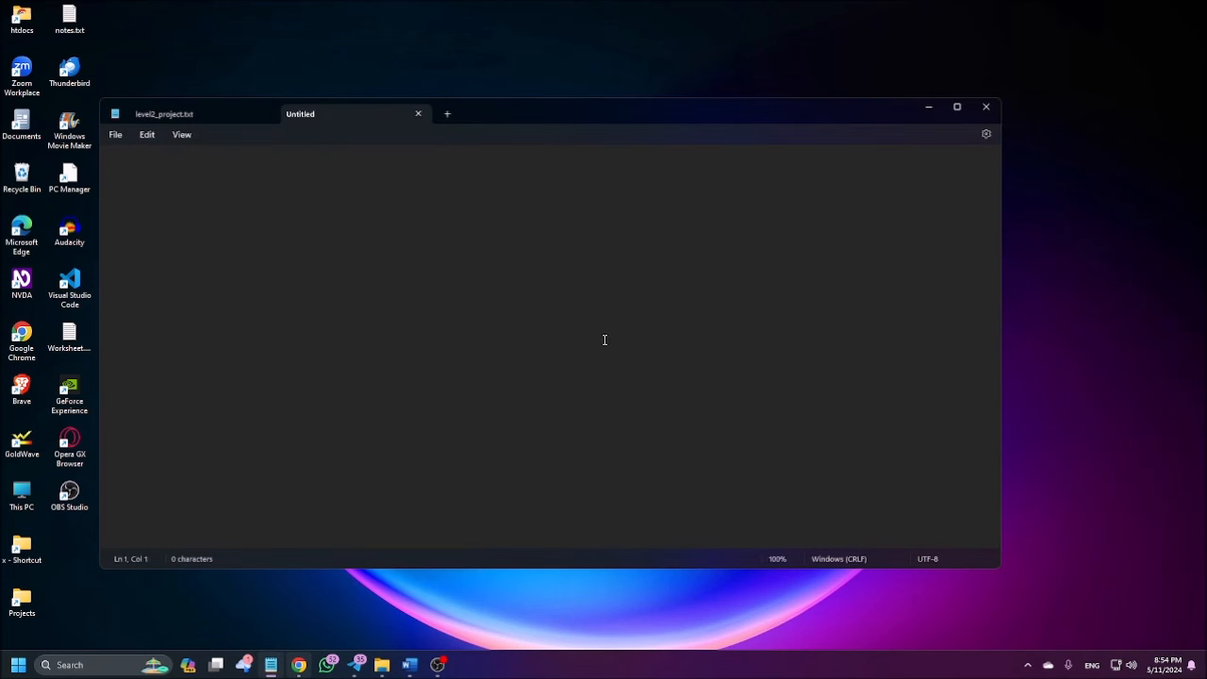
text(!)
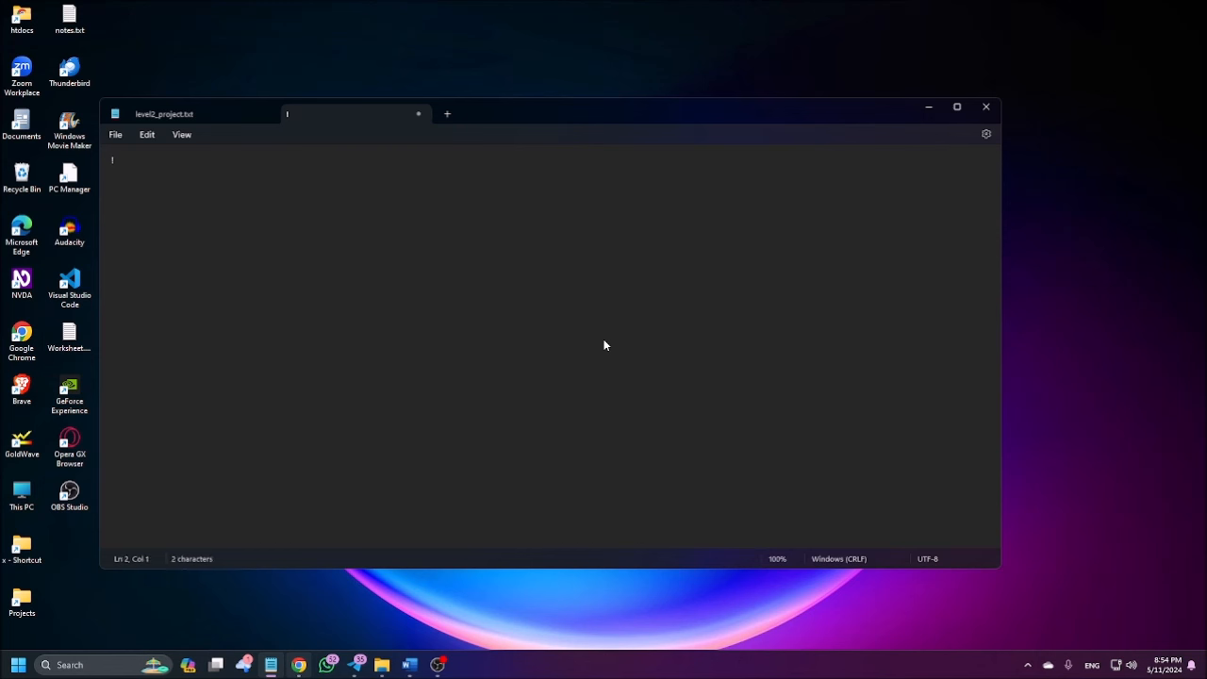